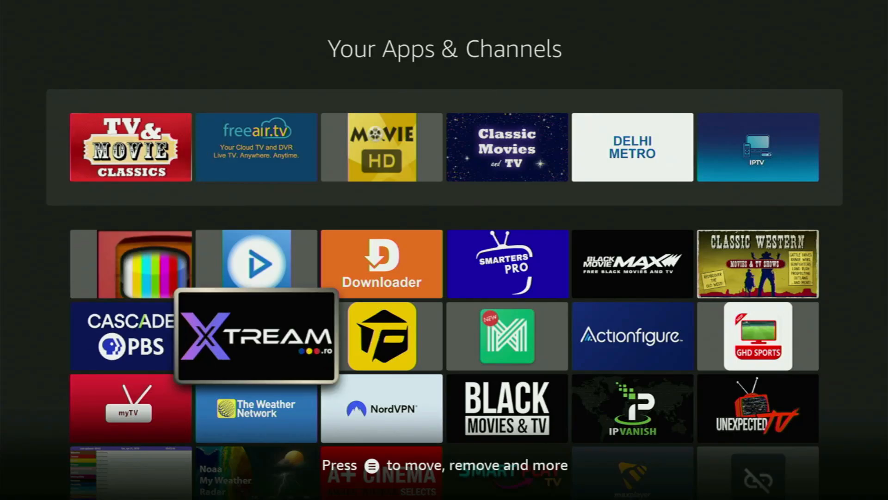
Move from Downloader in Your Apps & Channels to the home screen's Find page.
key("up")
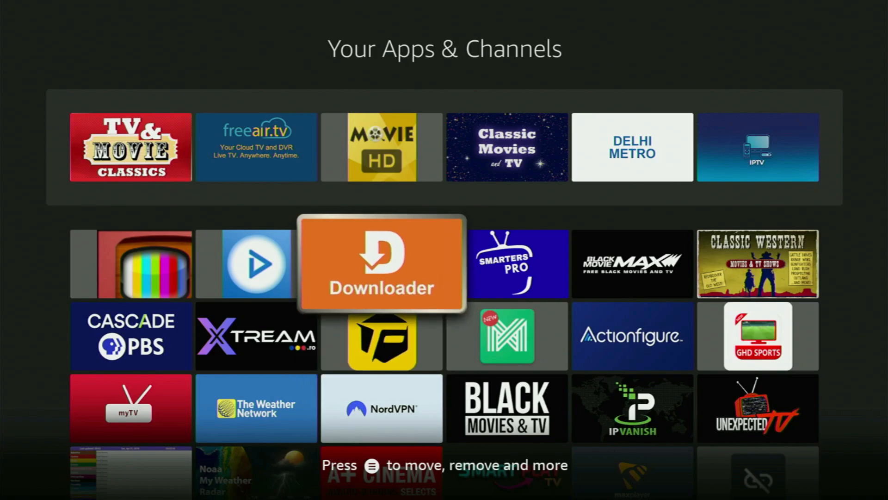
left_click(382, 264)
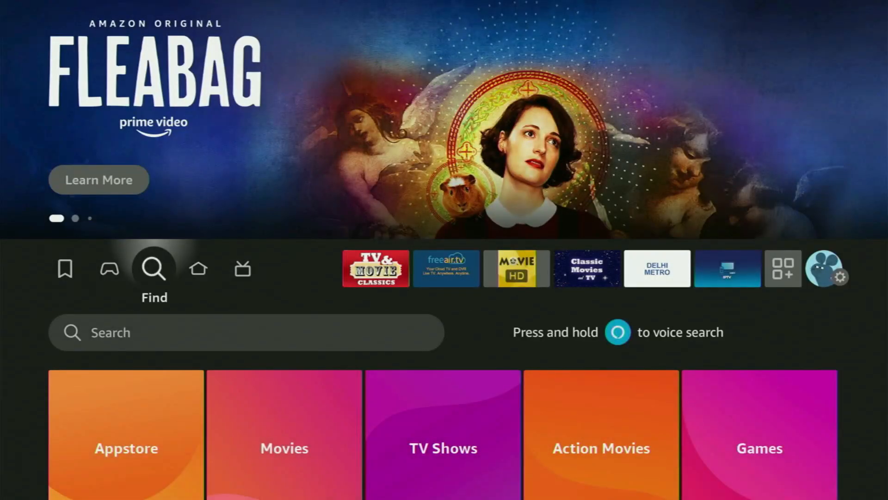
Search for 'downloader' using the Downloader suggestion and scroll through the results.
left_click(246, 332)
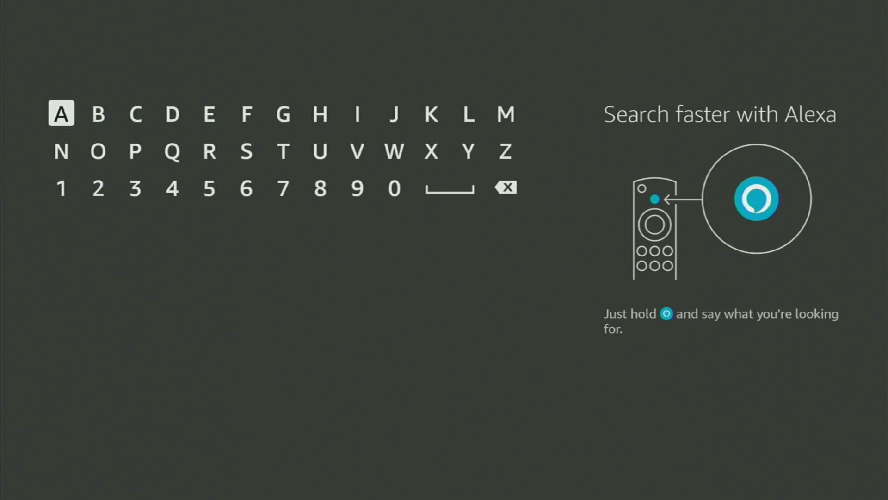
left_click(135, 151)
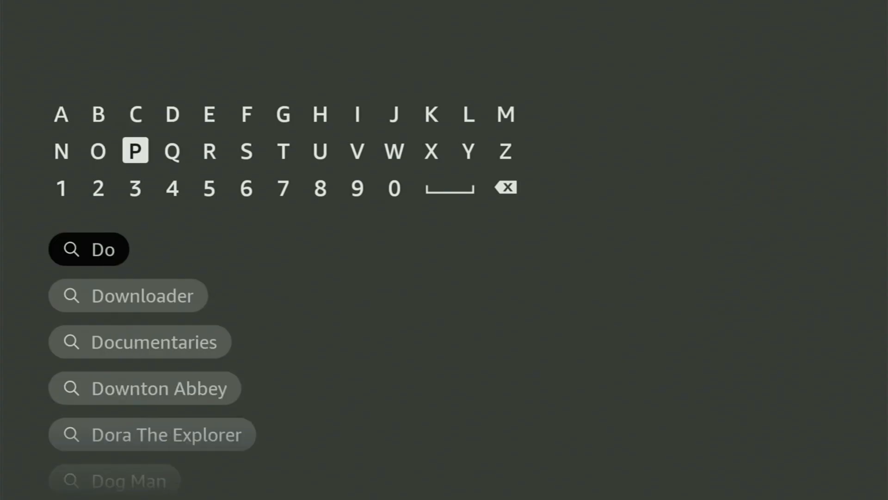
left_click(394, 151)
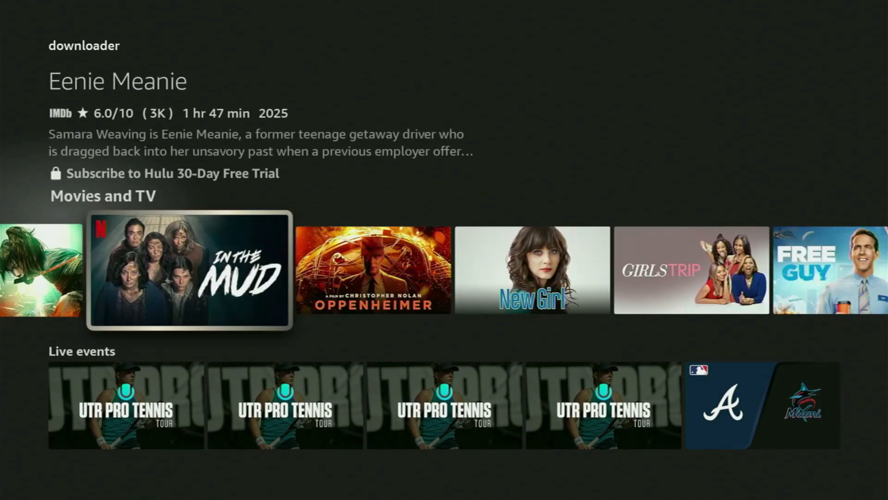
scroll("right", 3)
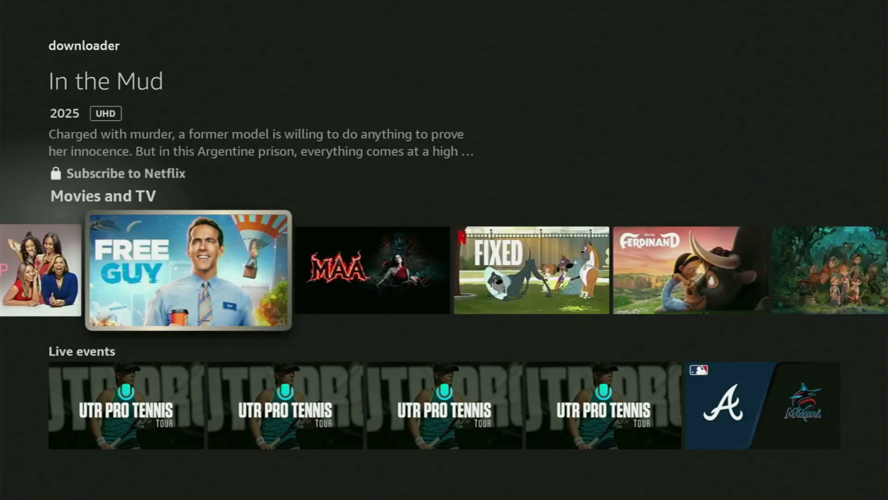
scroll("right", 3)
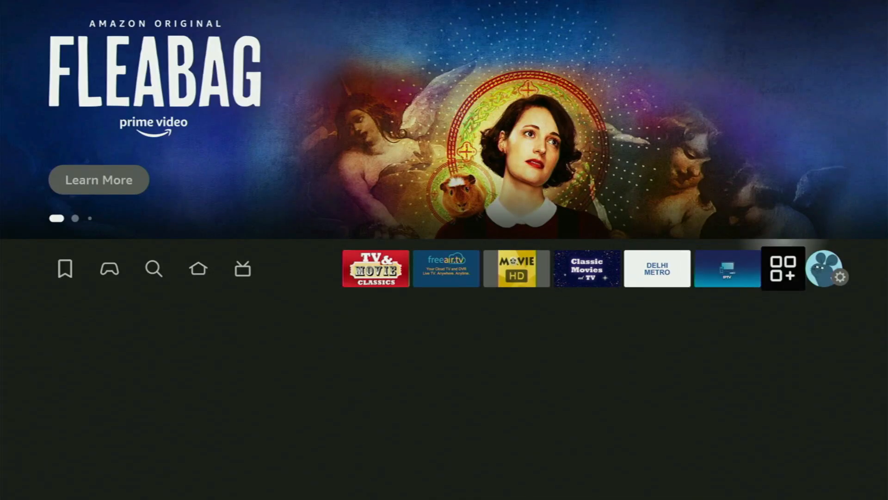
Open My Fire TV and review About, Developer options, Sleep, Restart and Reset.
left_click(843, 268)
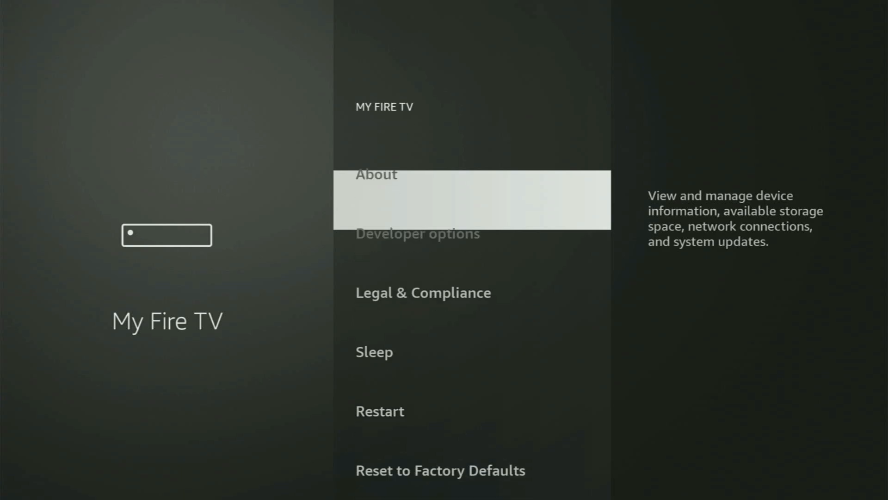
key("Down")
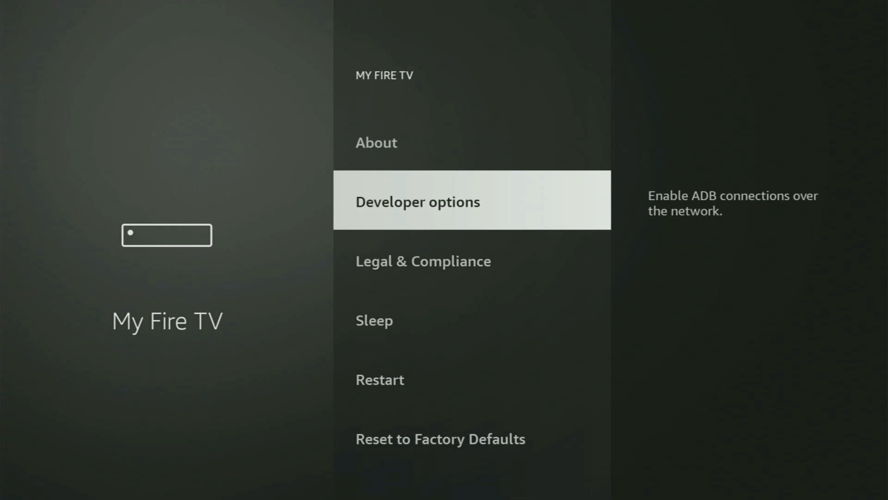
scroll("down", 3)
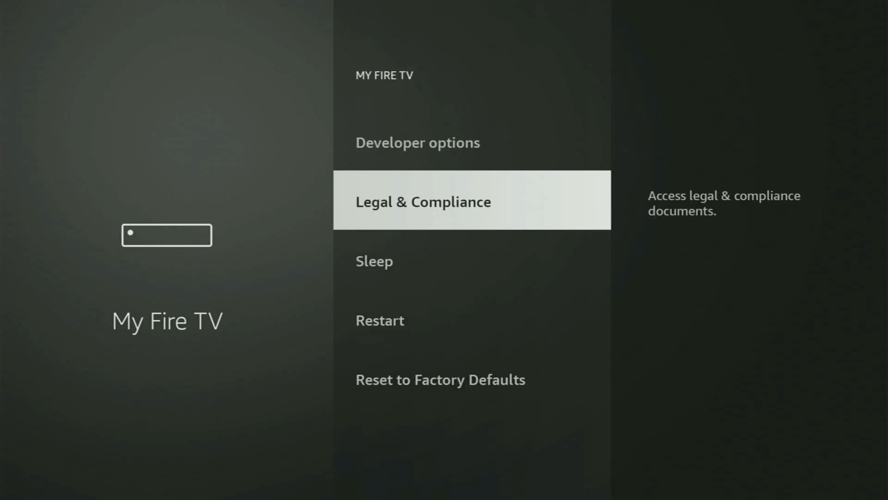
scroll("down", 3)
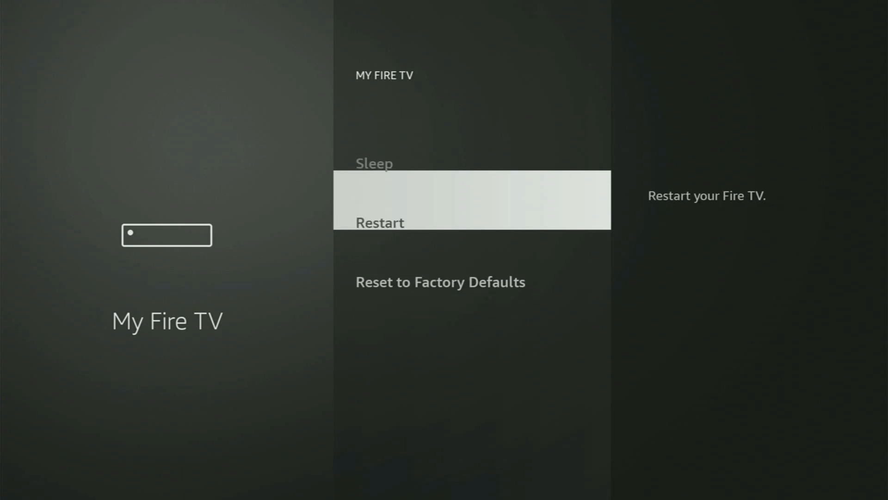
scroll("up", 3)
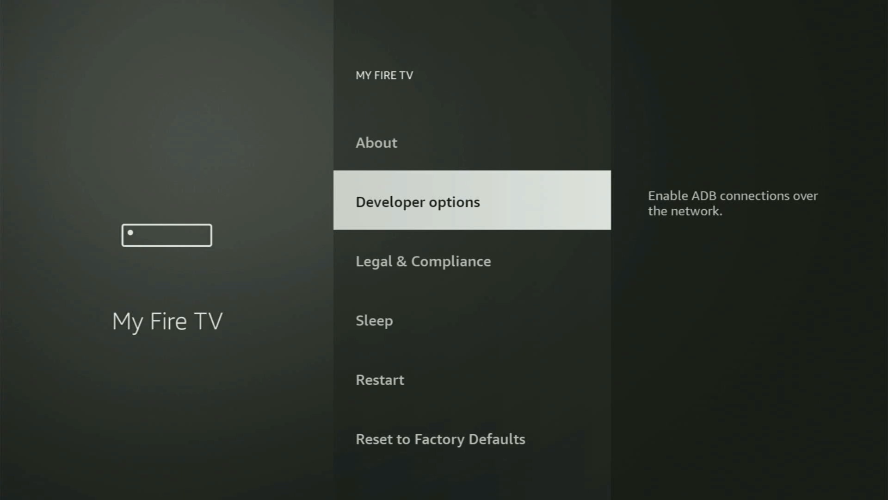
scroll("down", 3)
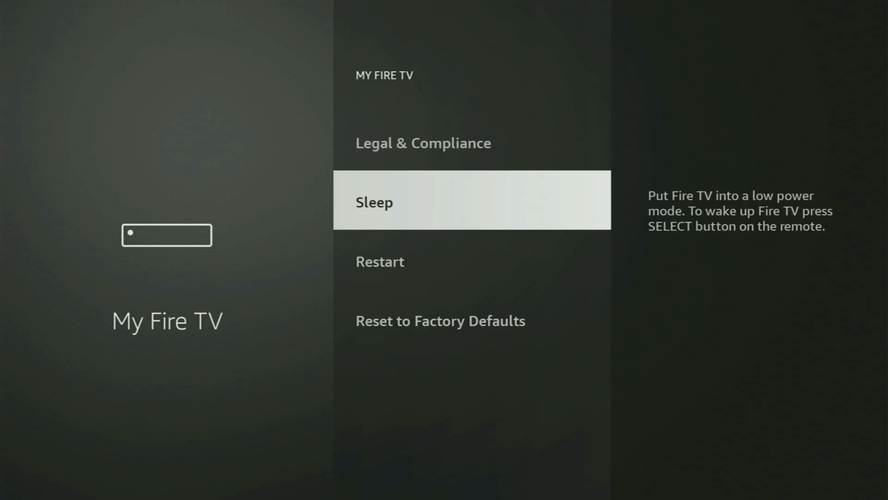
scroll("down", 3)
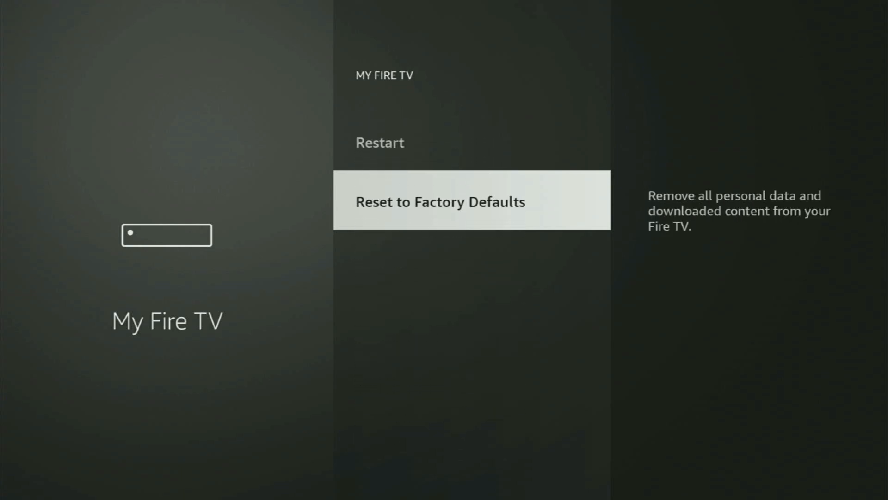
key("Up")
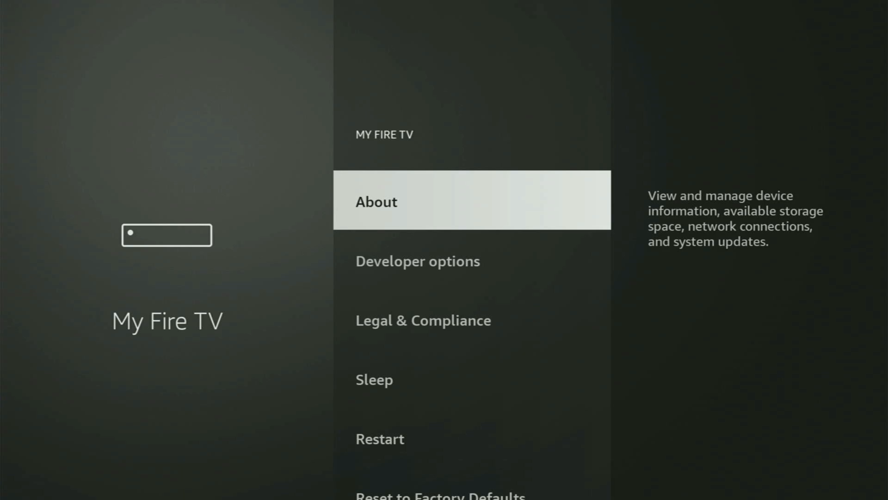
View About > Fire TV, then open Developer options > Install unknown apps.
left_click(375, 201)
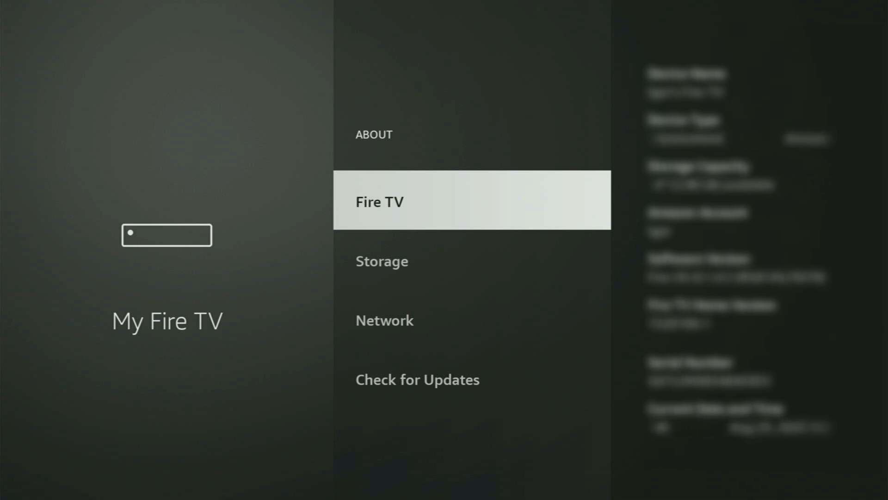
left_click(379, 201)
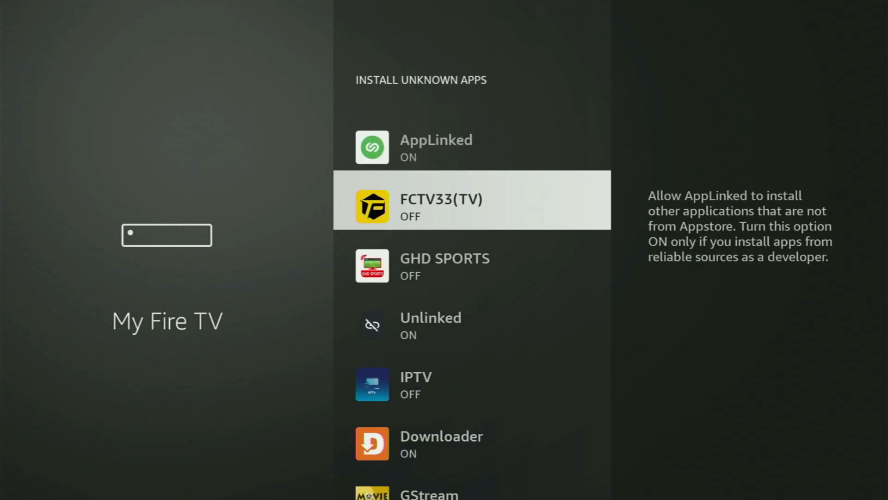
scroll("down", 3)
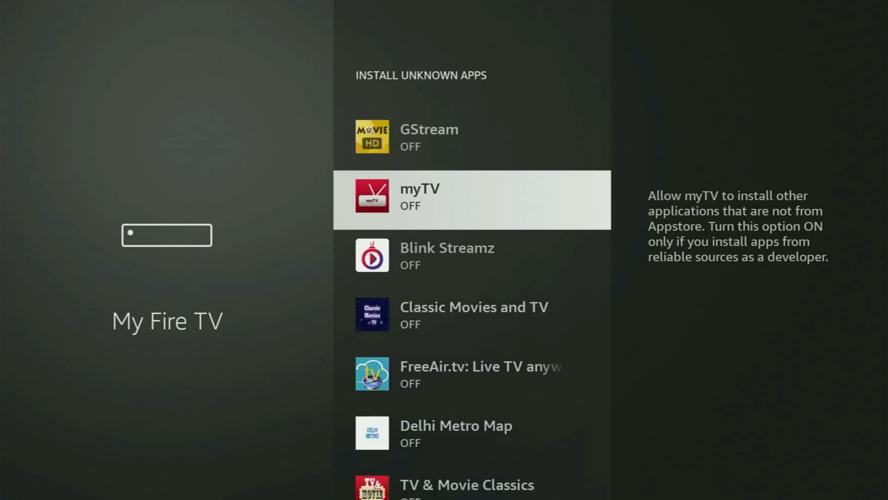
scroll("down", 3)
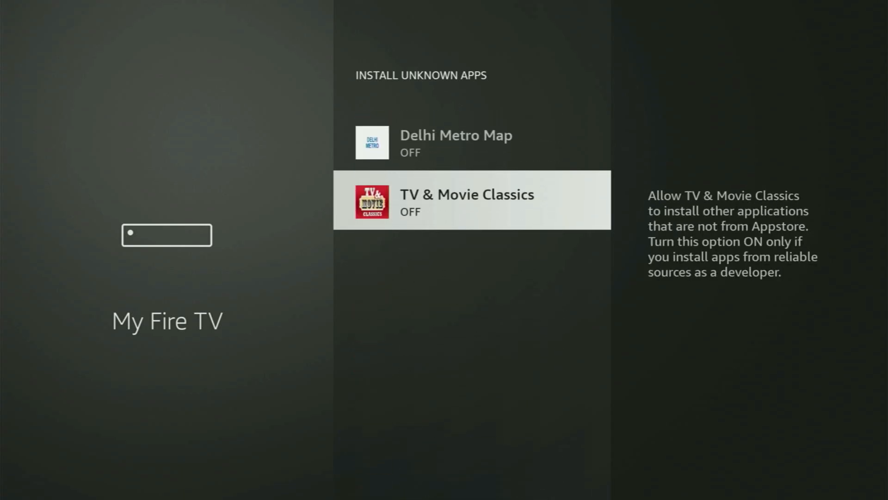
scroll("down", 3)
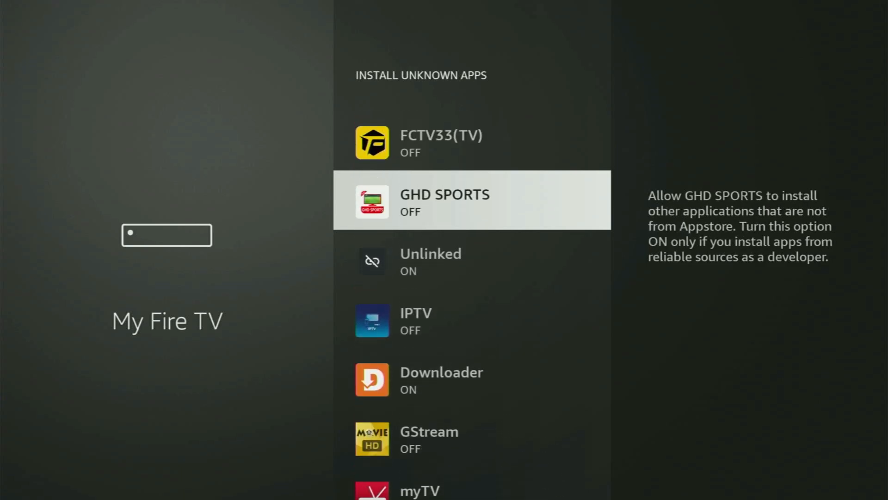
scroll("down", 3)
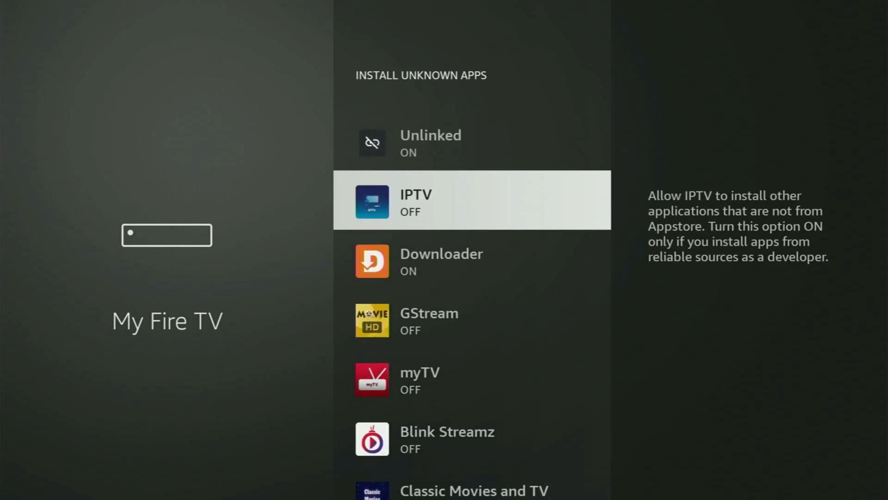
scroll("down", 3)
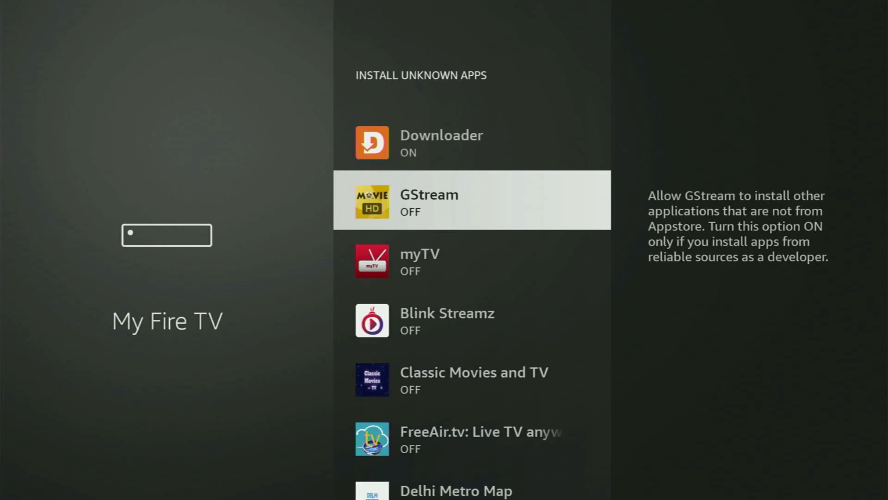
scroll("down", 3)
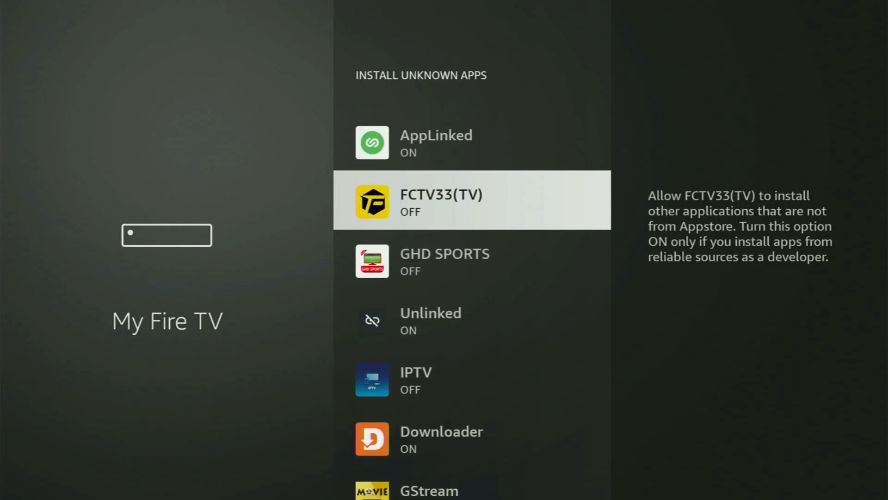
Go from Home to Your Apps & Channels and launch the NordVPN tile.
key("Back")
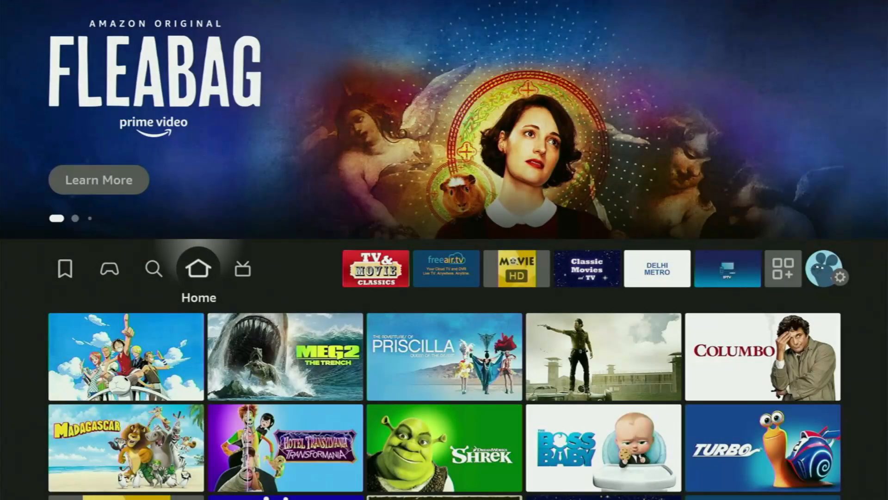
left_click(783, 269)
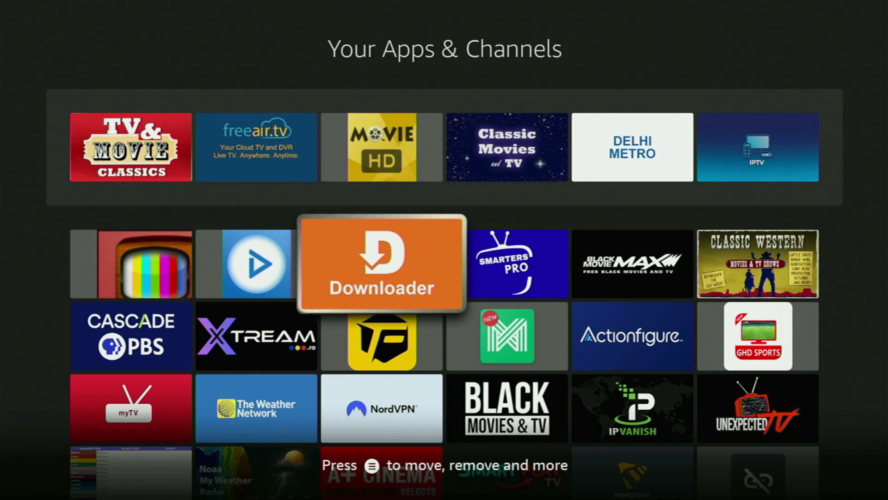
scroll("down", 3)
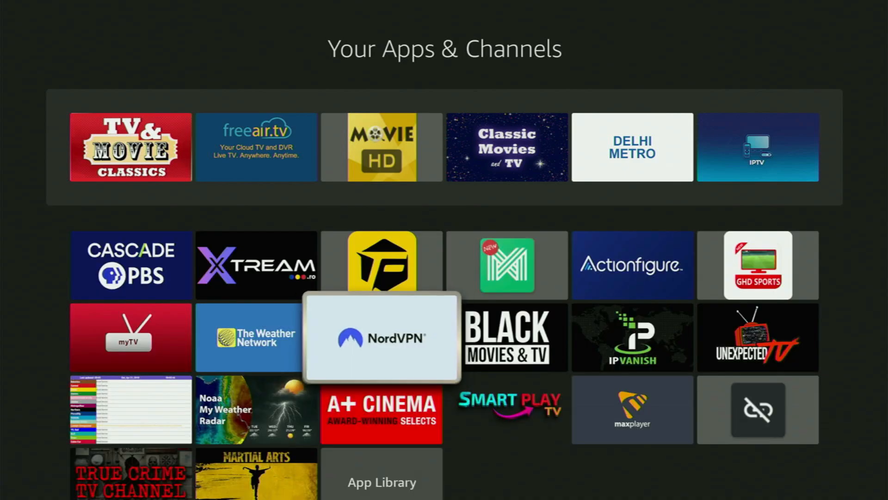
left_click(381, 337)
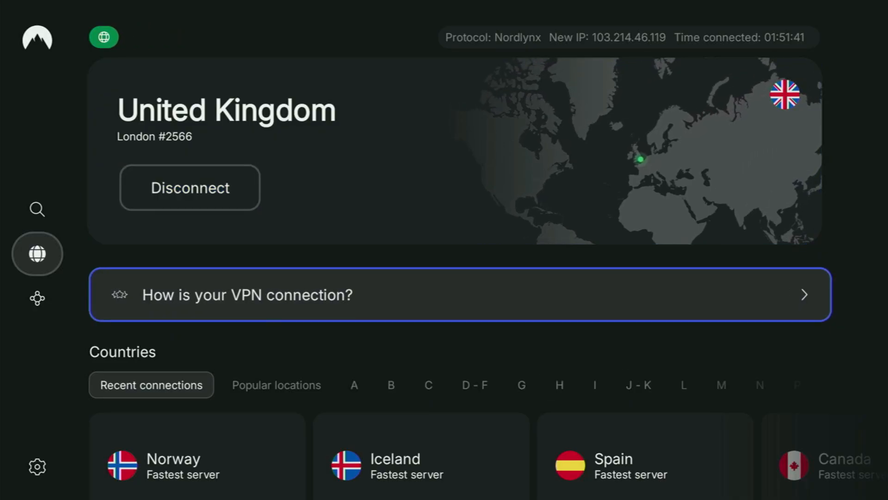
Browse Countries to the C tab and connect to Czech Republic (Prague).
left_click(275, 384)
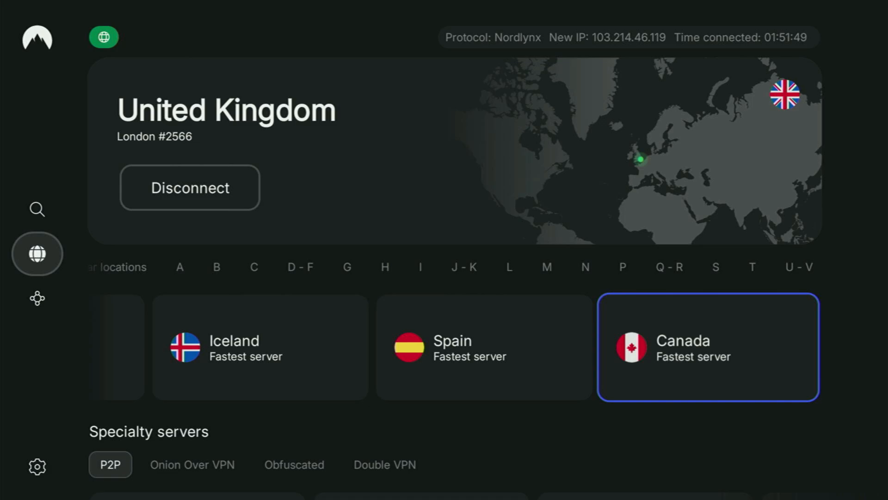
left_click(217, 266)
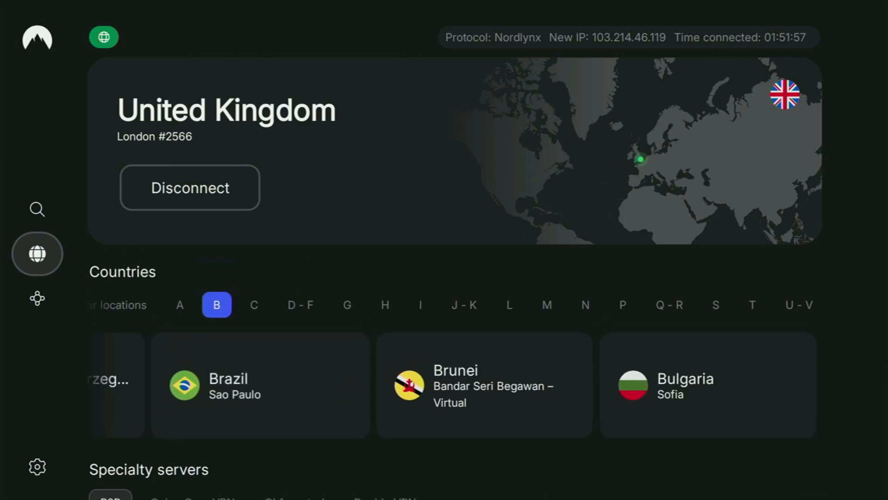
left_click(254, 267)
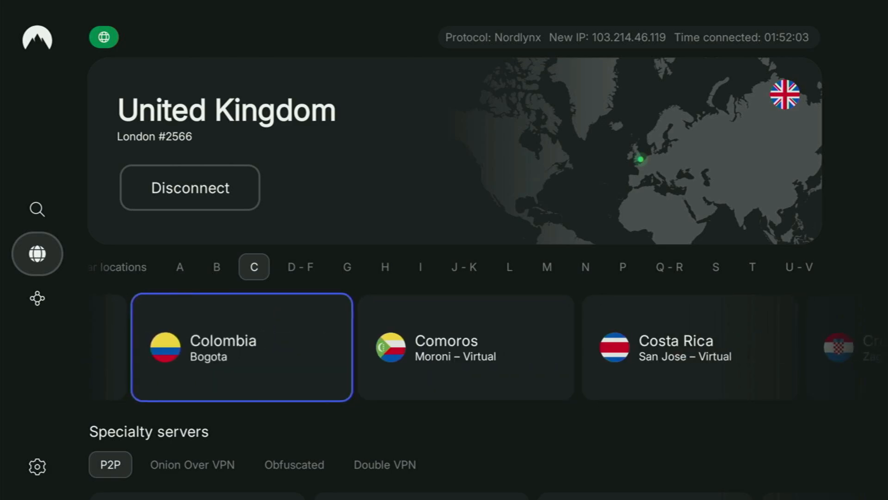
scroll("right", 3)
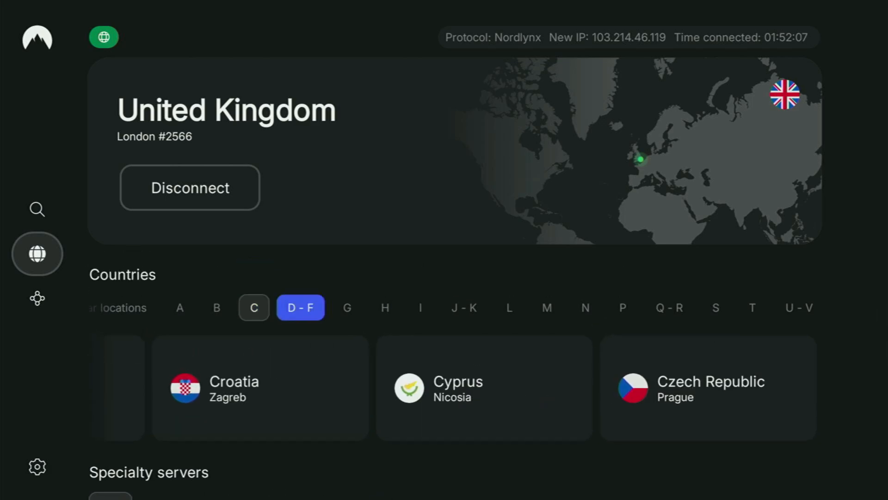
left_click(254, 308)
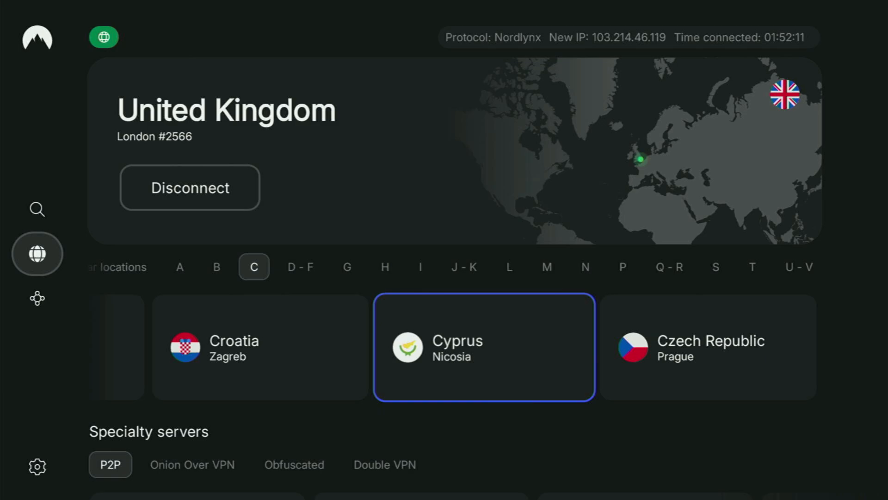
left_click(707, 347)
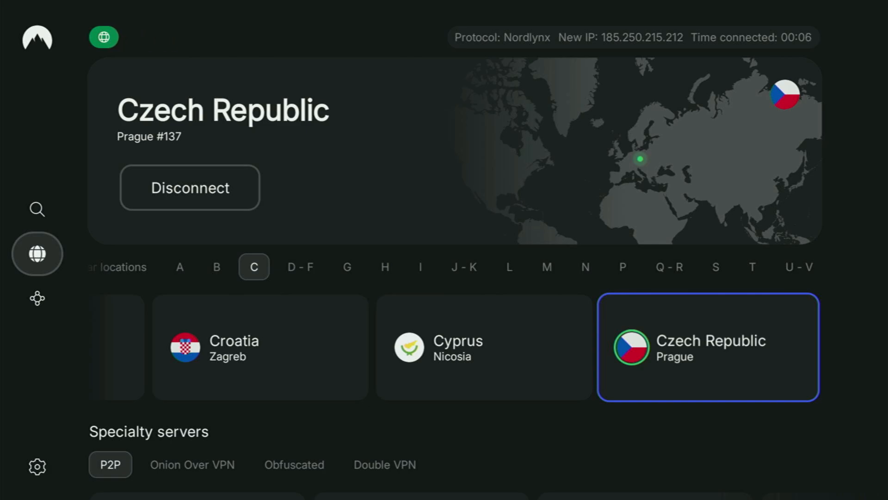
Browse the D–F and G country tabs in NordVPN.
left_click(300, 307)
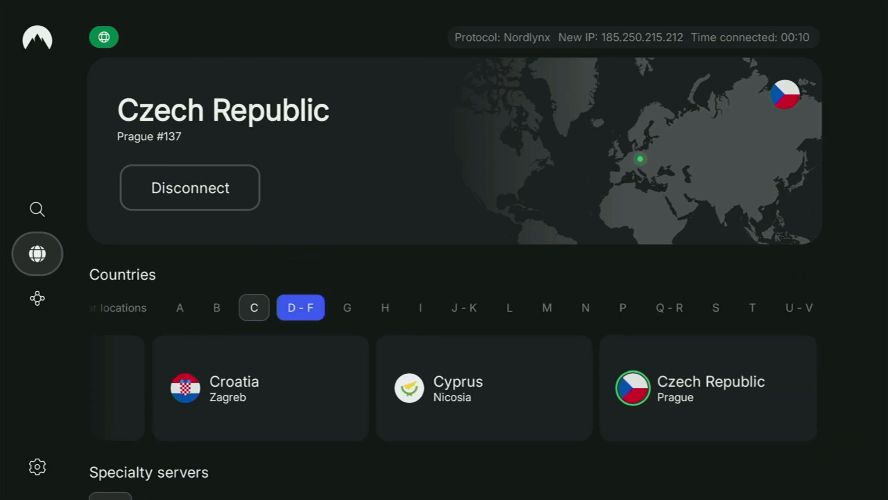
left_click(346, 284)
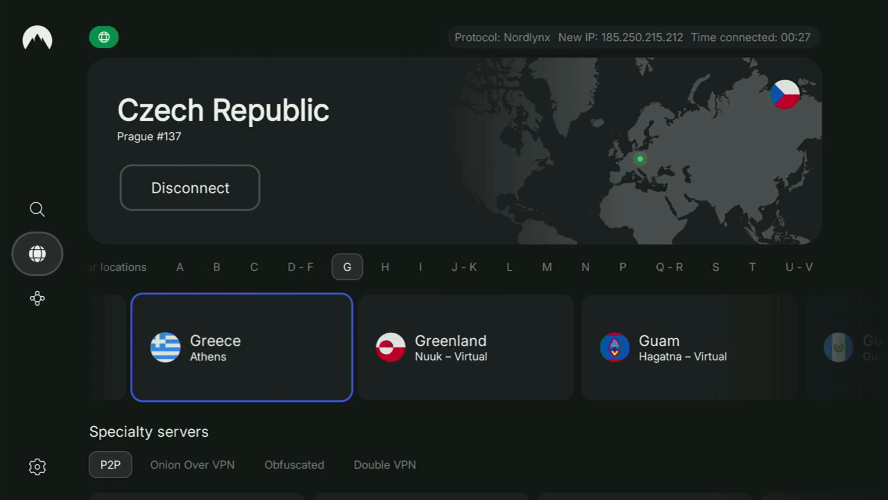
scroll("left", 3)
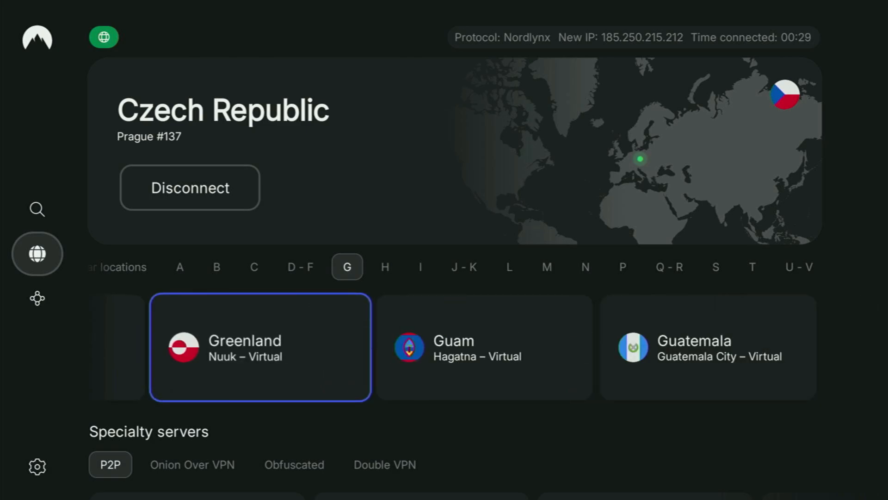
left_click(385, 267)
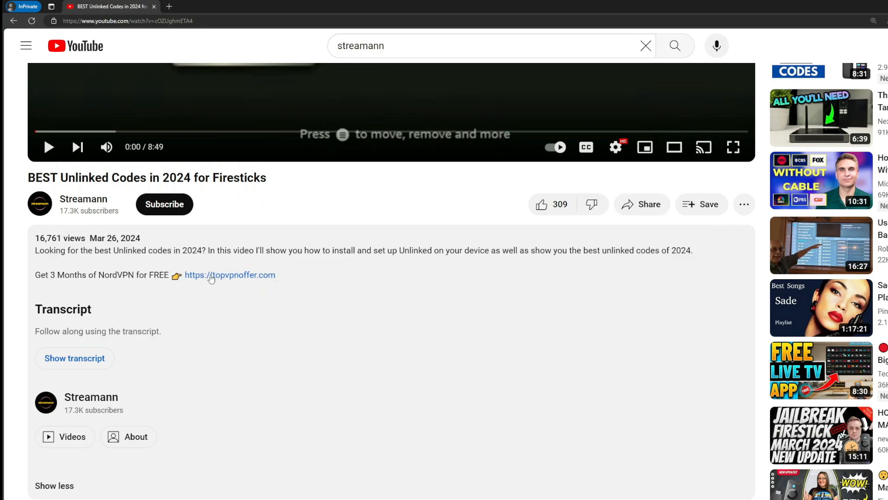
Scroll to the comments and highlight the pinned topvpnoffer.com link.
scroll("down", 3)
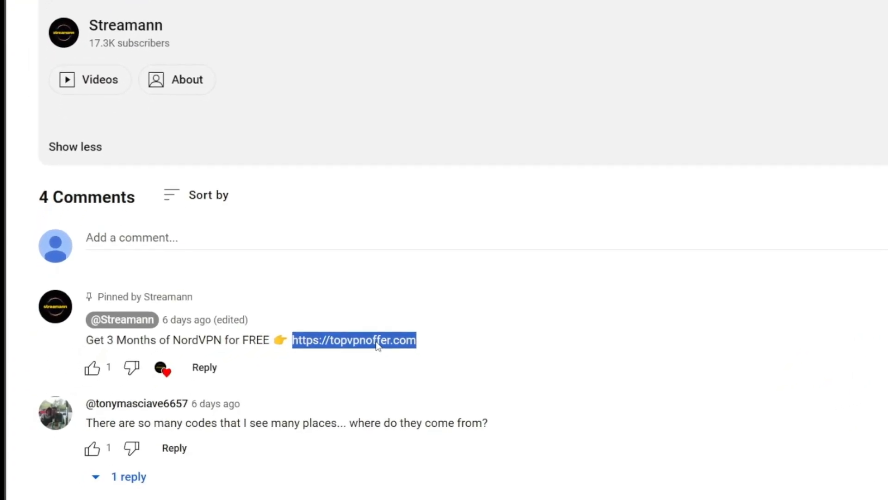
left_click(353, 341)
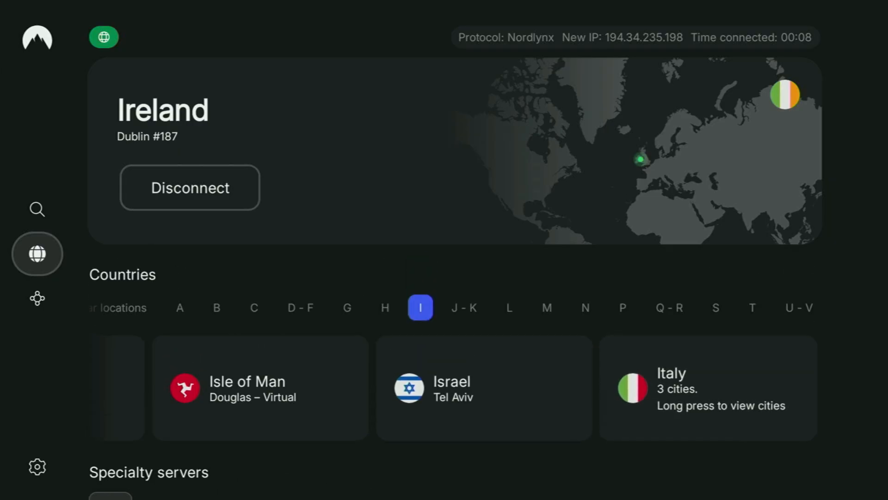
Confirm the Ireland (Dublin) VPN connection before heading to Downloader.
left_click(464, 307)
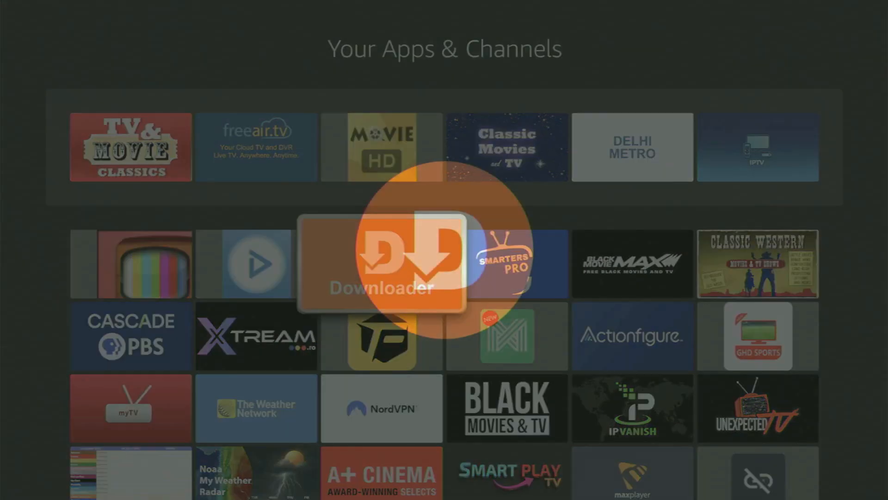
Launch Downloader and open the URL/Search/Short Code keyboard to enter 91.
left_click(382, 264)
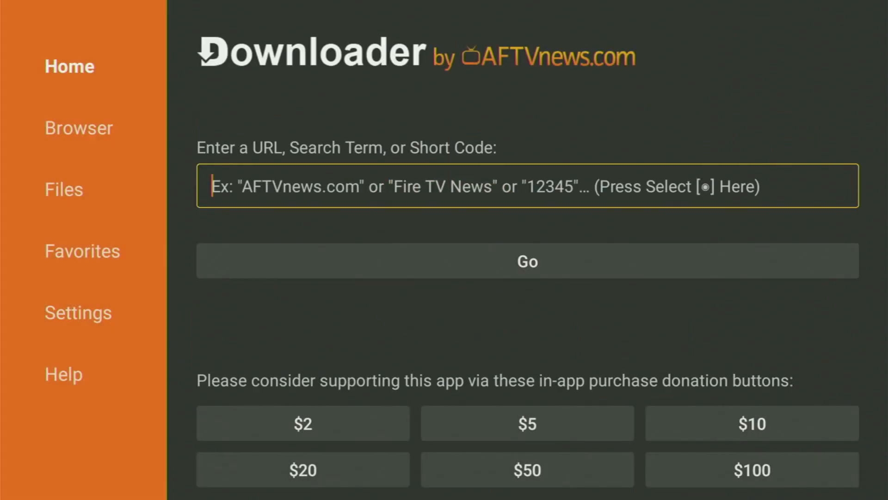
left_click(526, 186)
type("91")
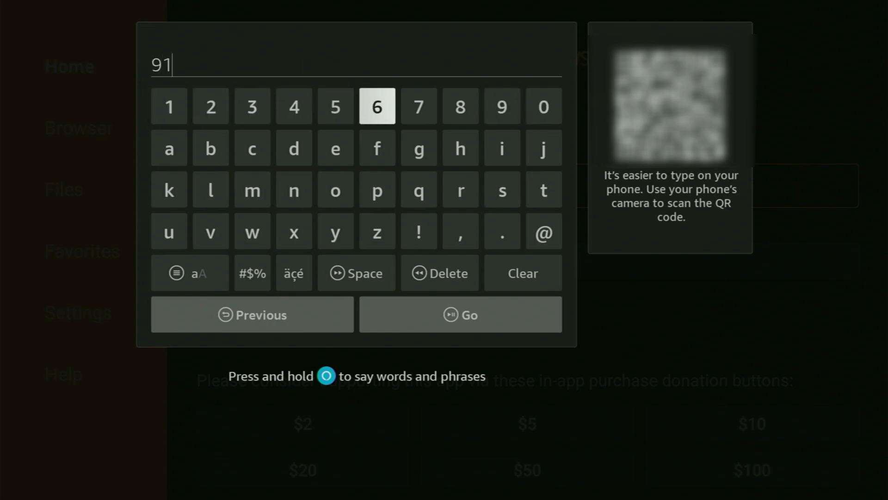
Complete short code 9166575, select Go, and download TeaTV-v11.apk.
type("665")
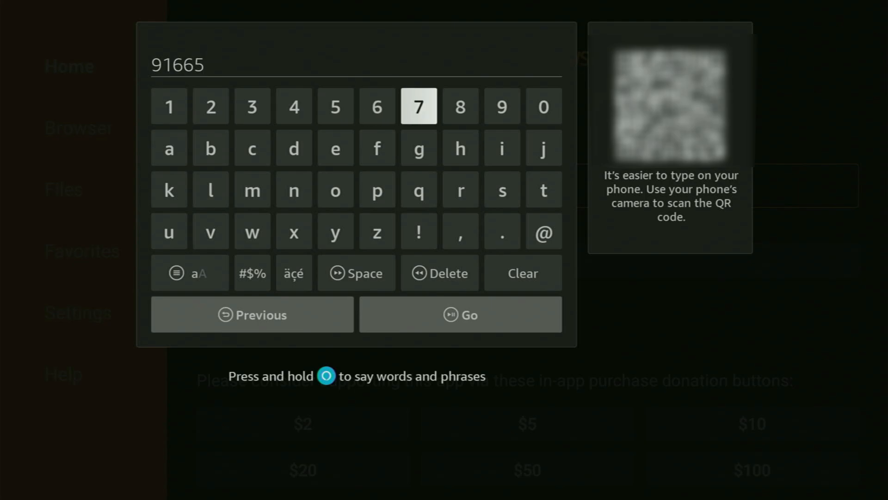
left_click(335, 106)
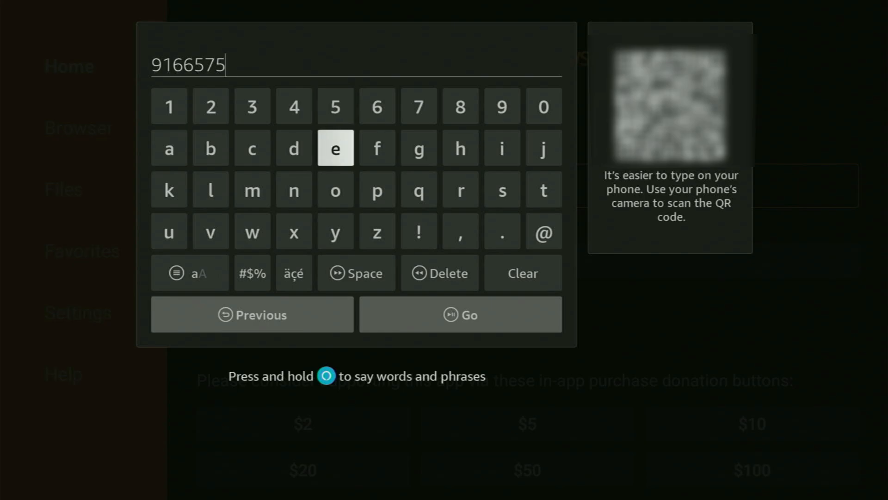
mouse_move(460, 314)
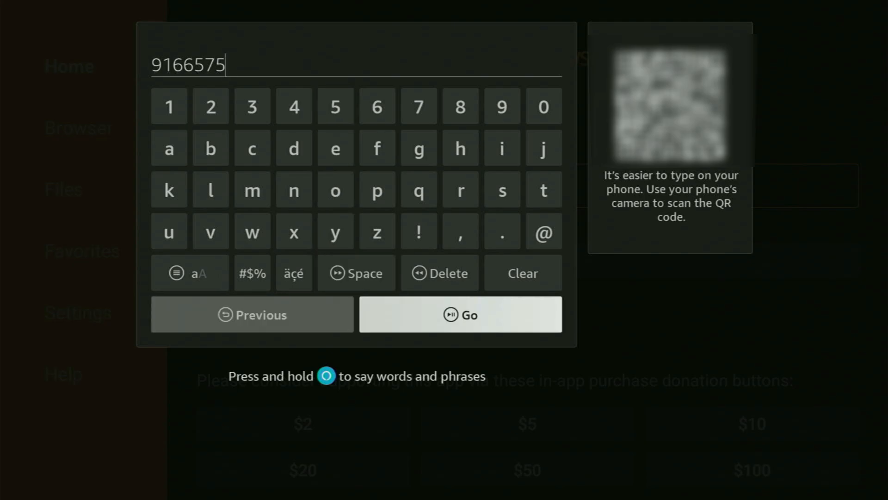
left_click(460, 314)
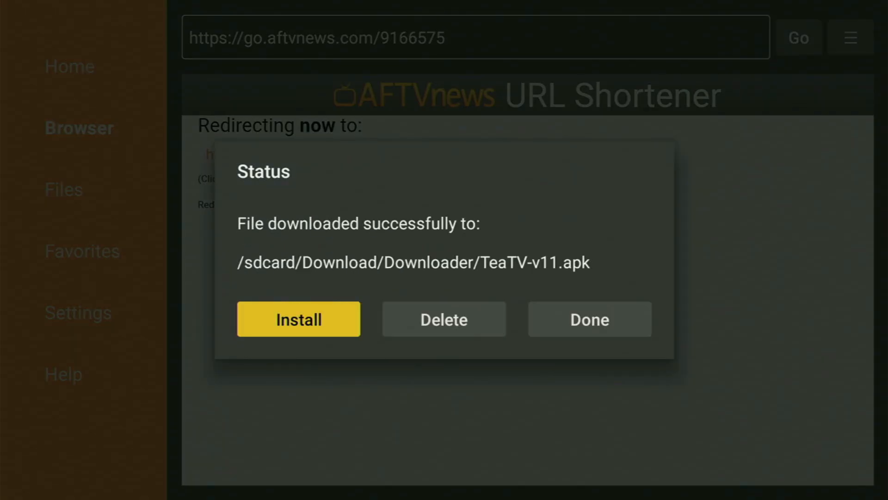
Install TeaTV from the downloaded TeaTV-v11.apk file and confirm the install prompt.
left_click(298, 318)
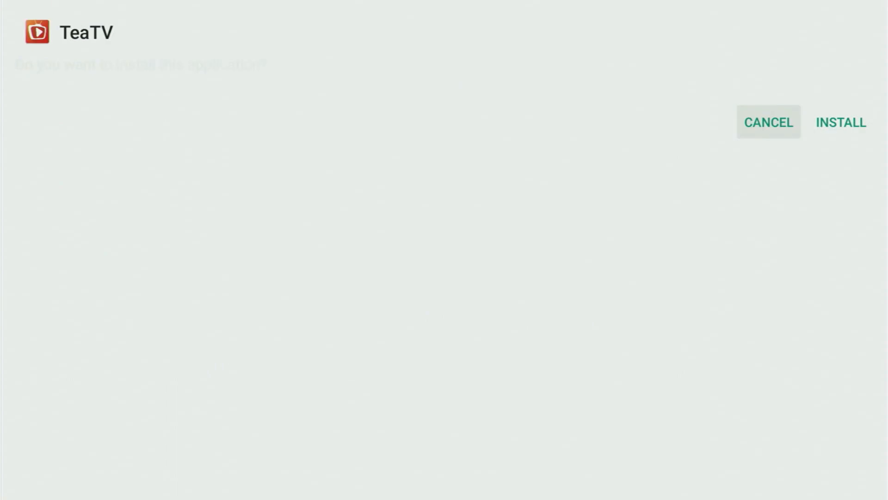
left_click(841, 122)
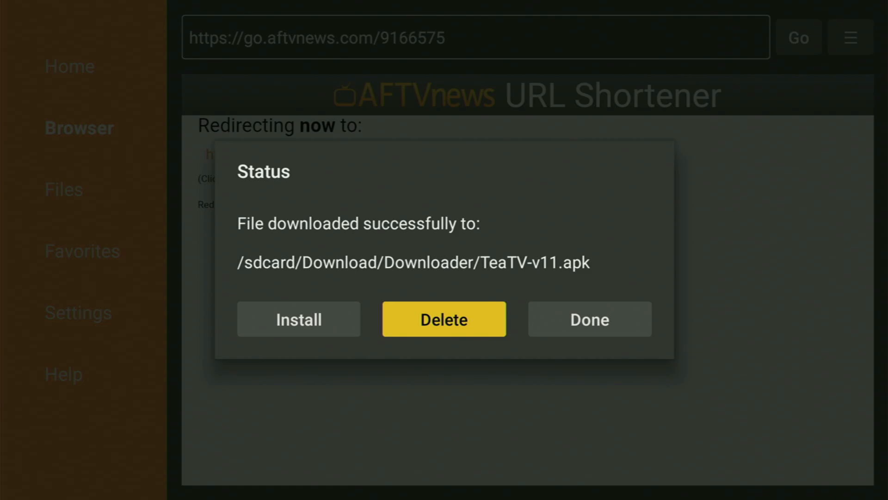
Delete the TeaTV-v11.apk installer and confirm the deletion.
left_click(444, 318)
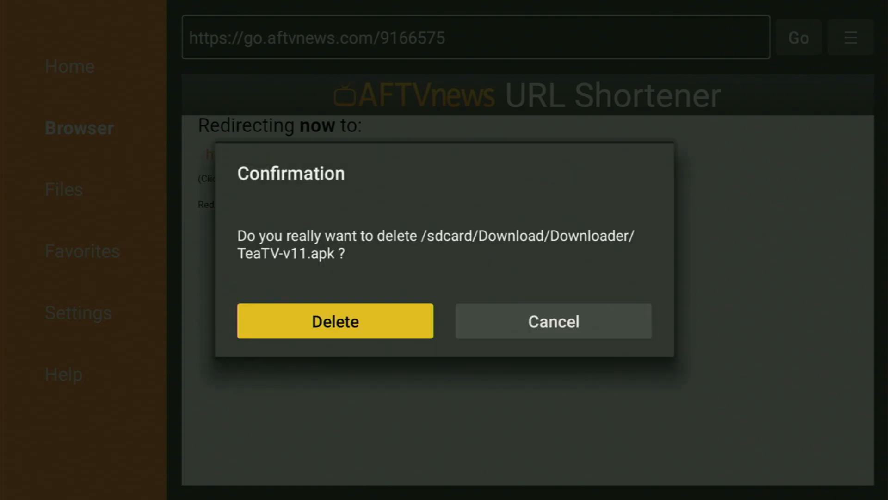
left_click(334, 320)
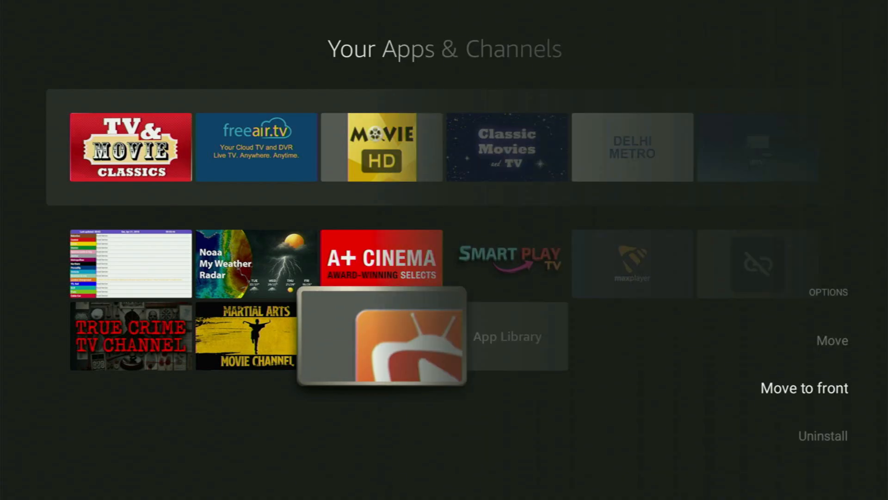
Choose Move to front for TeaTV so it becomes the first tile.
left_click(804, 388)
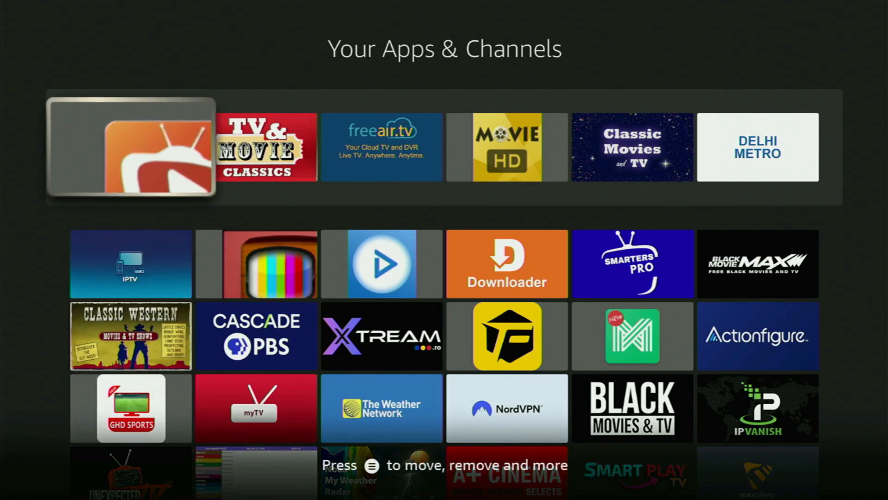